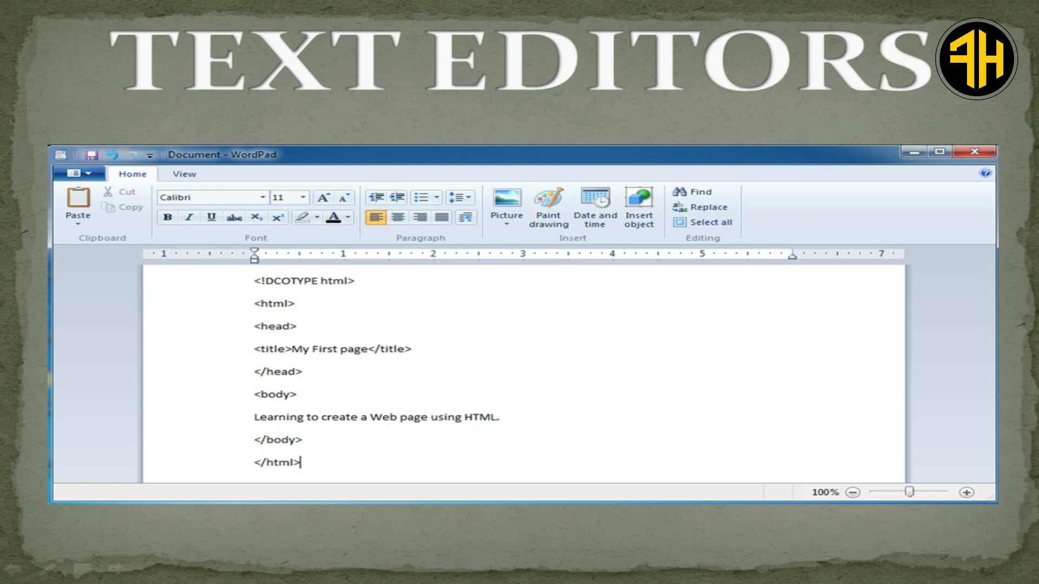
Step: Save the HTML code from WordPad to the Desktop as 'Document', then open it in Microsoft Word
click(940, 154)
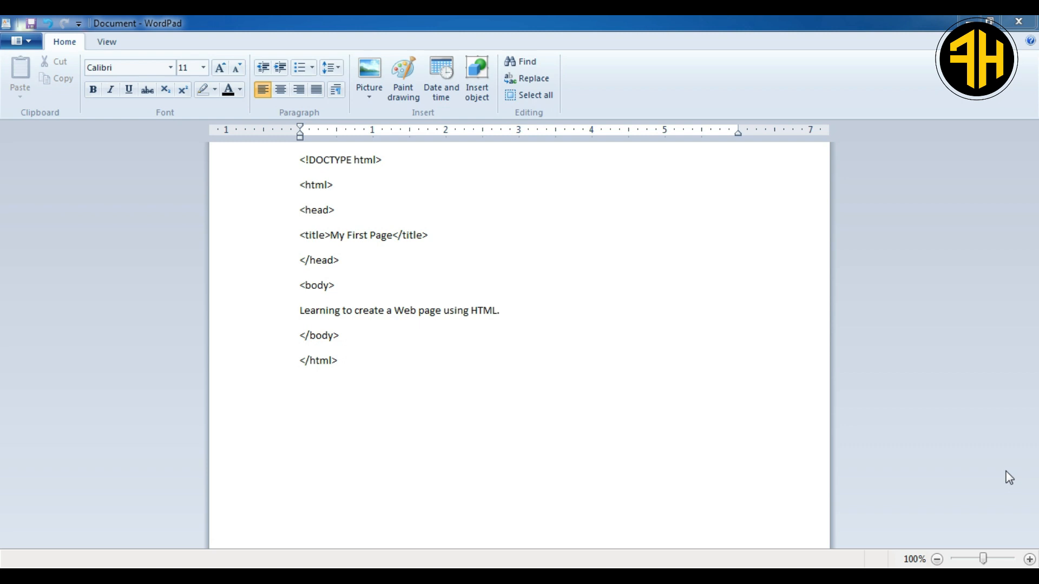
mouse_move(1000, 478)
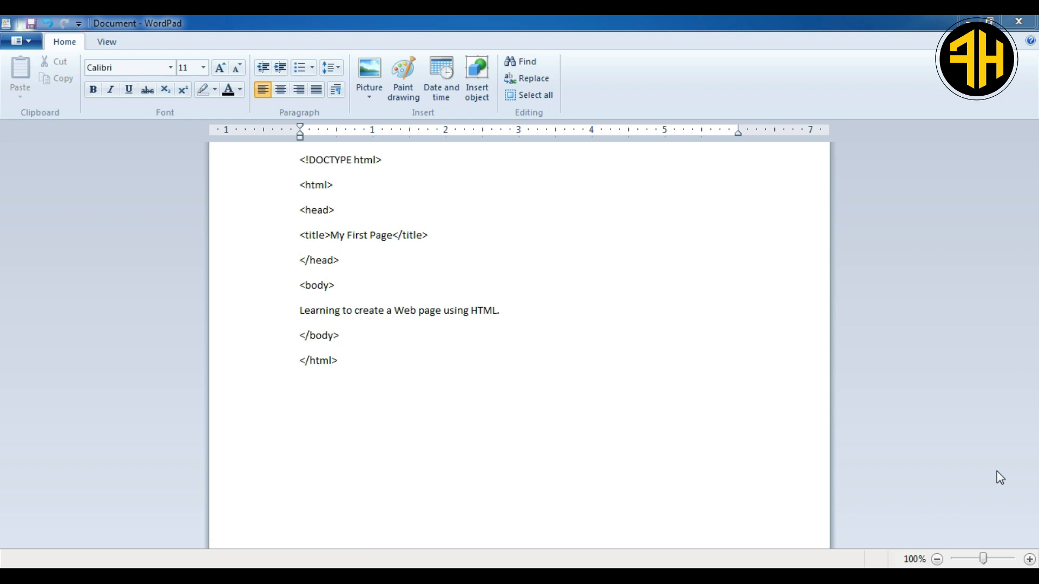
mouse_move(991, 458)
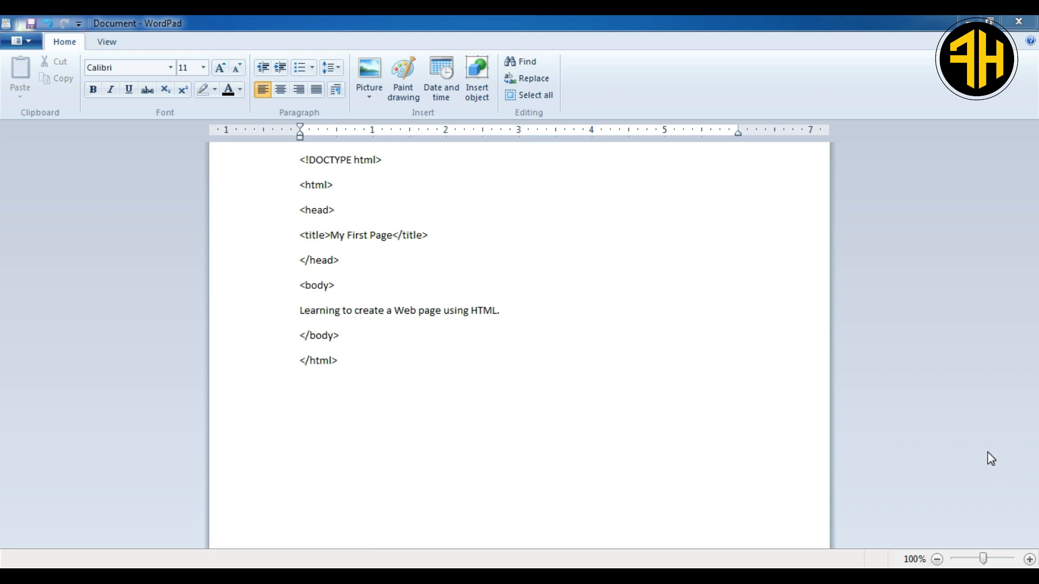
mouse_move(219, 374)
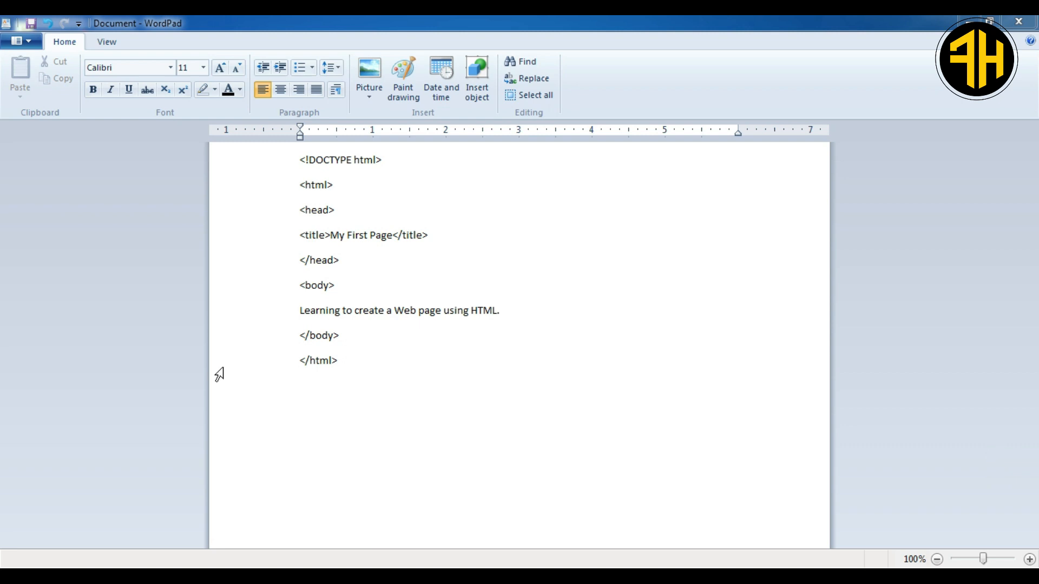
mouse_move(918, 392)
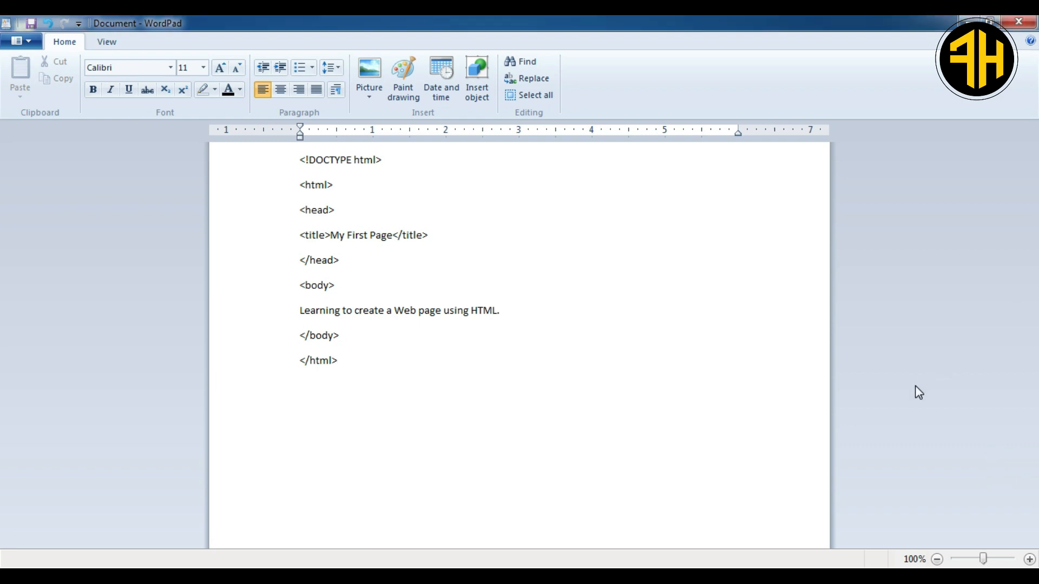
click(1018, 21)
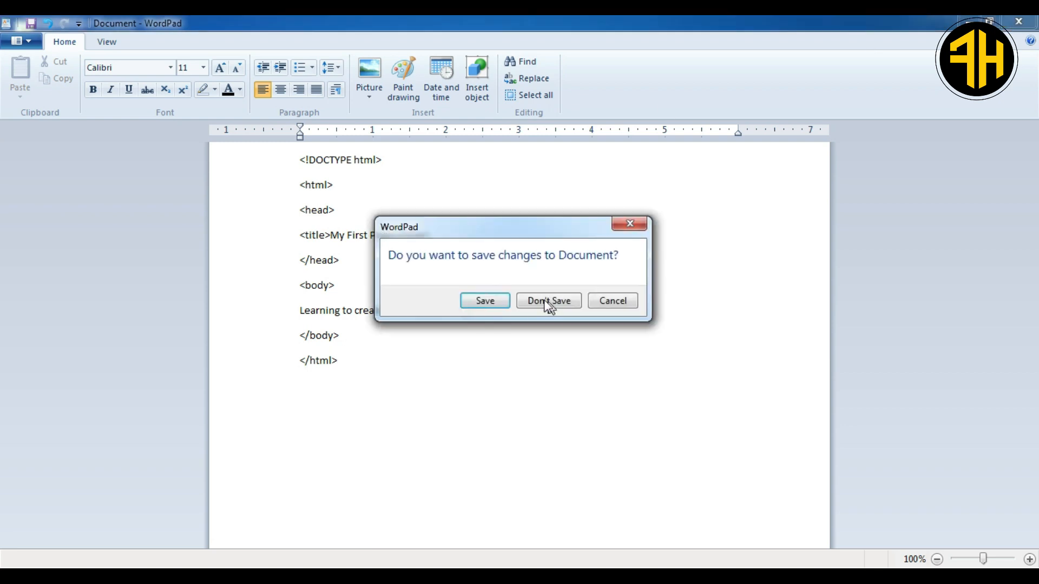
click(484, 300)
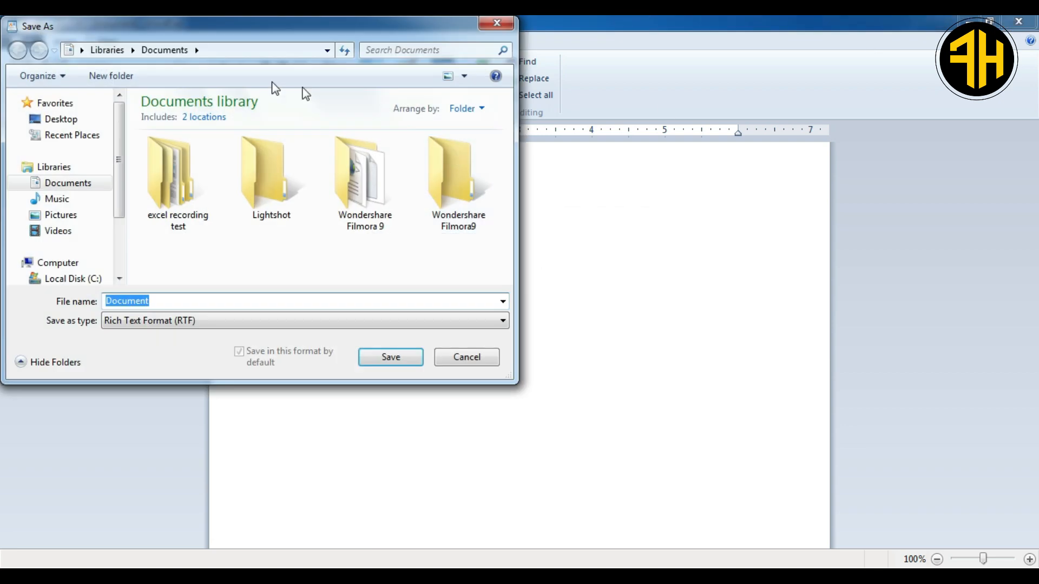
click(60, 118)
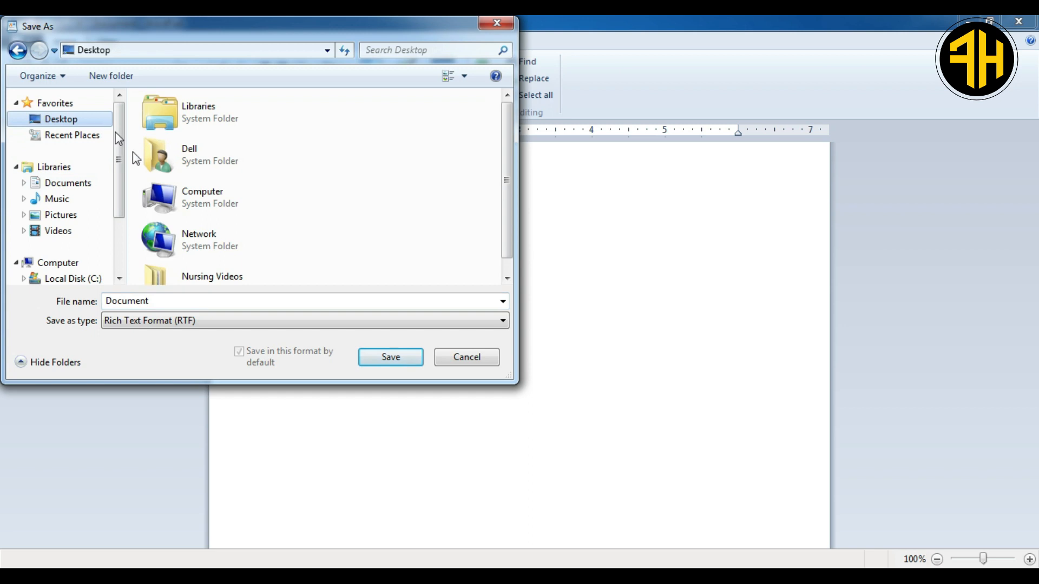
click(466, 357)
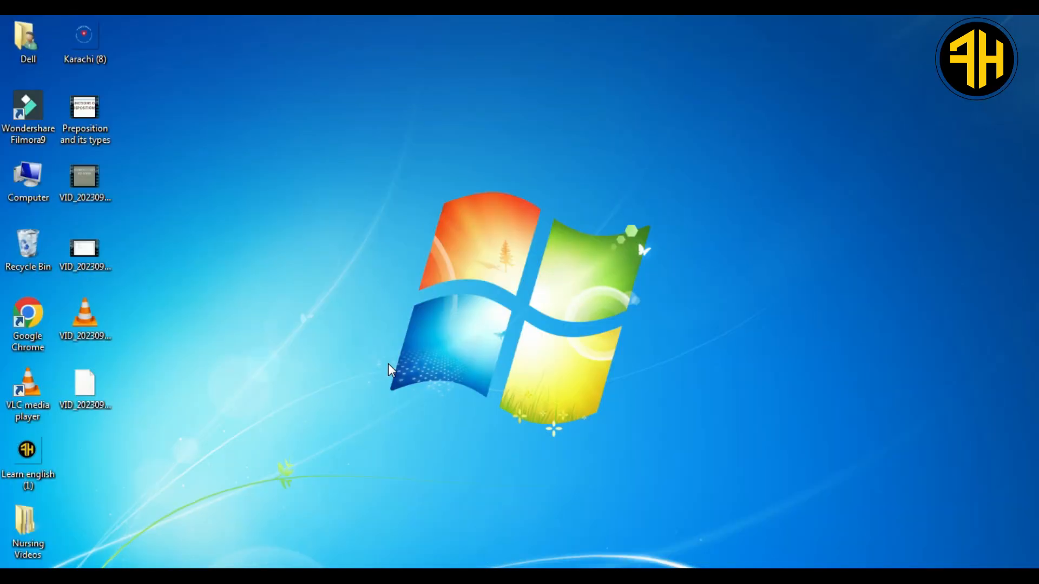
click(85, 457)
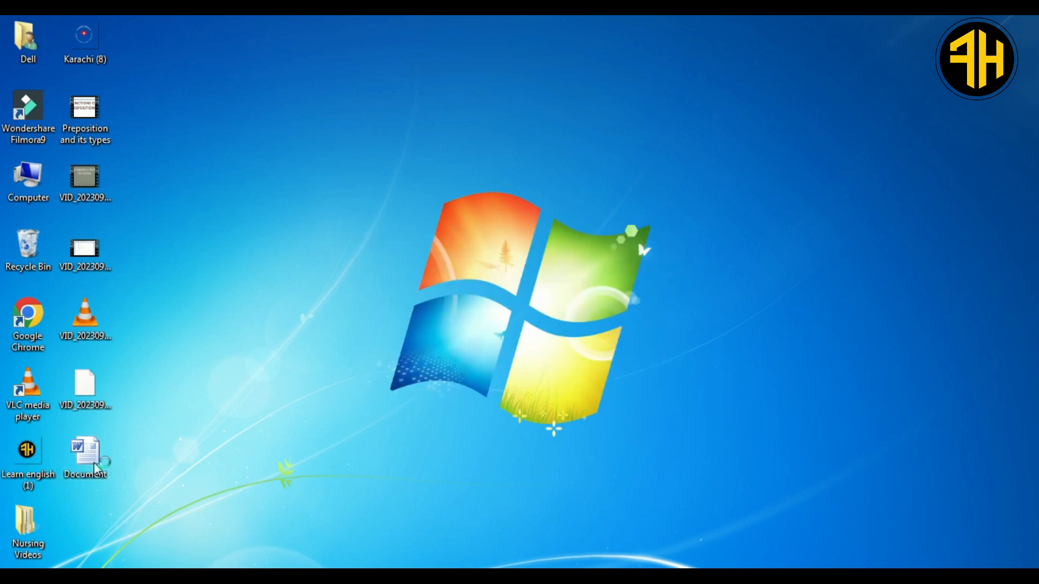
double_click(84, 449)
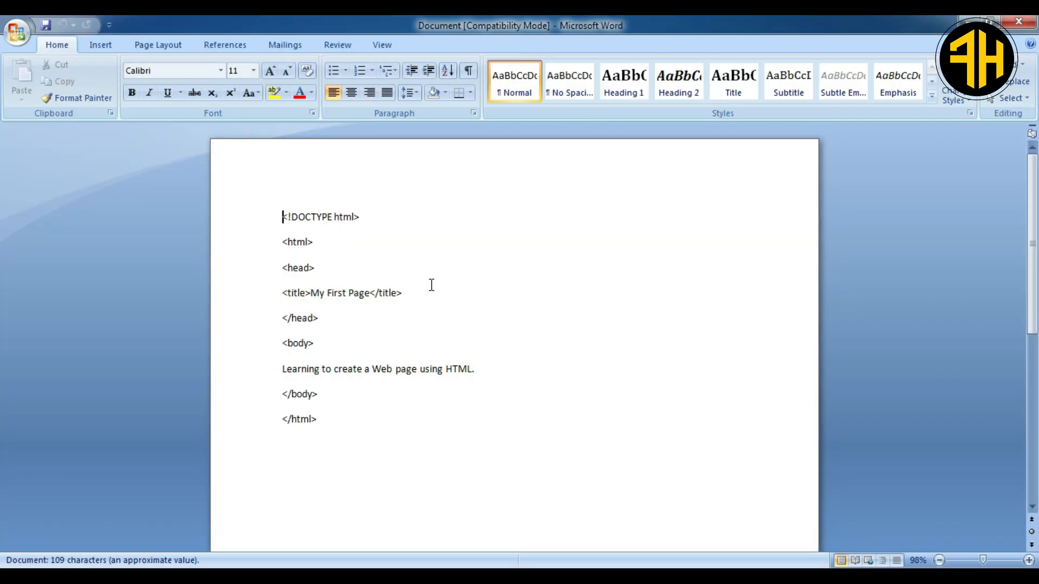